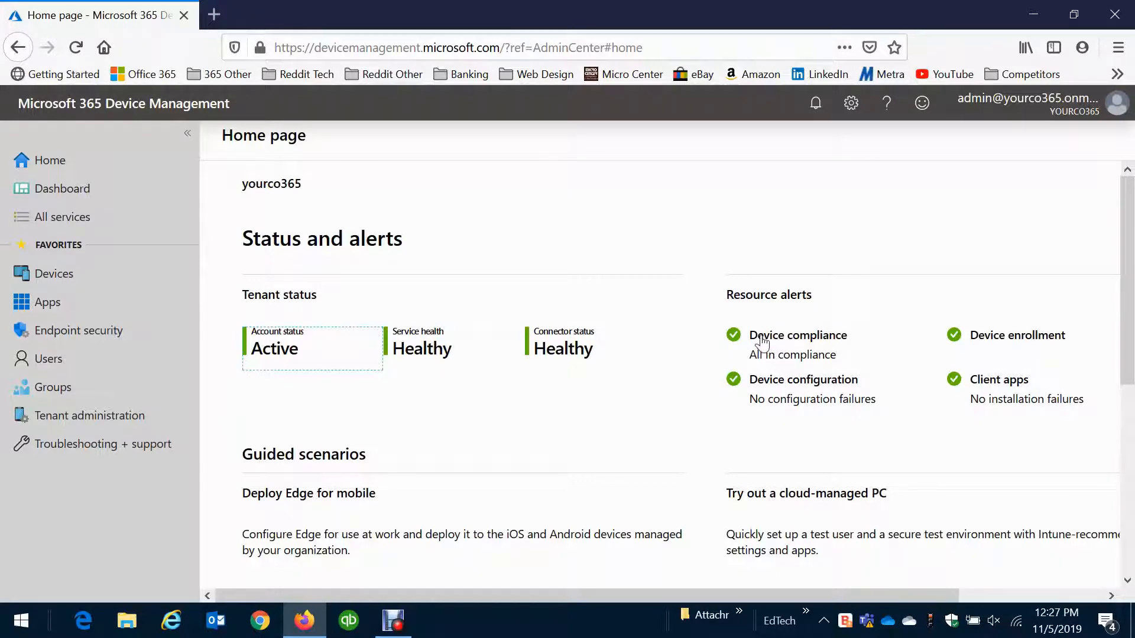
mouse_move(839, 388)
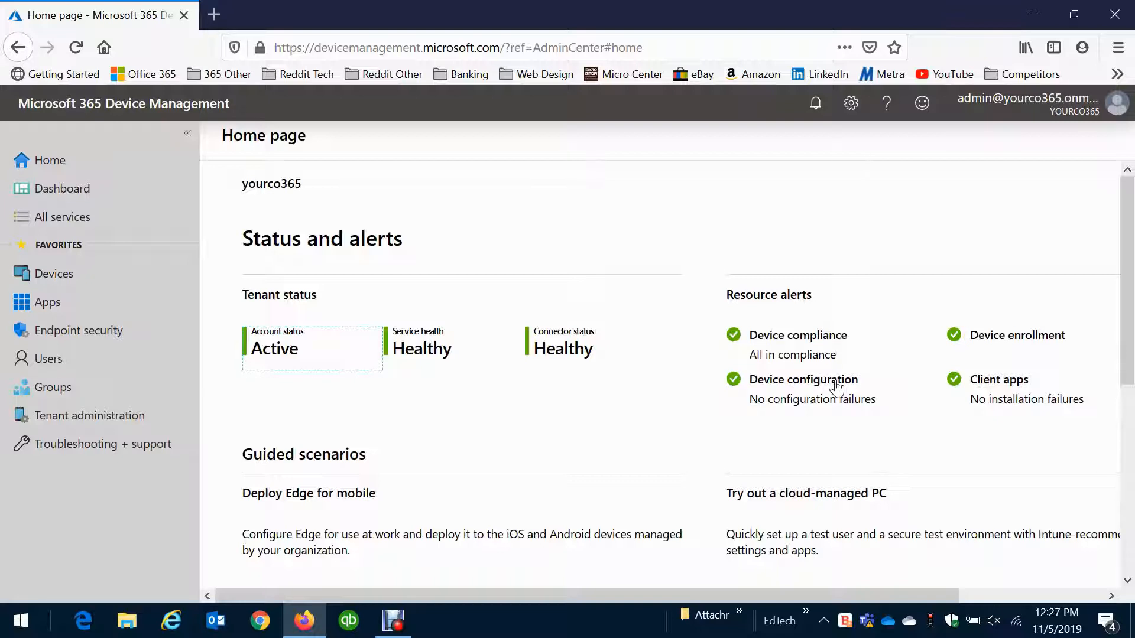
mouse_move(692, 387)
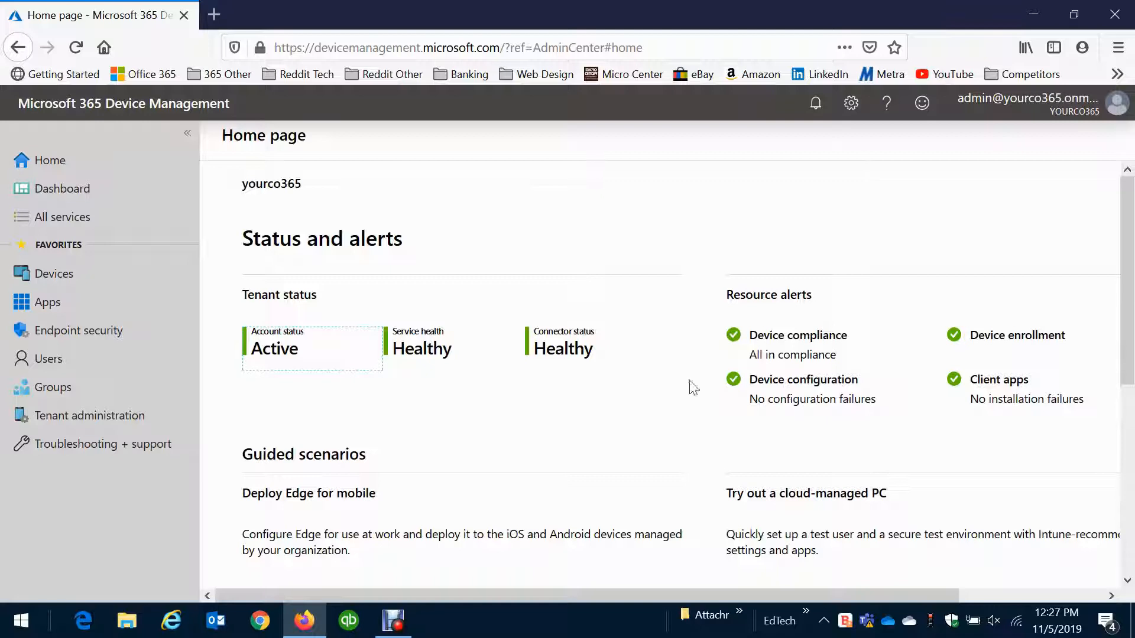
mouse_move(87, 277)
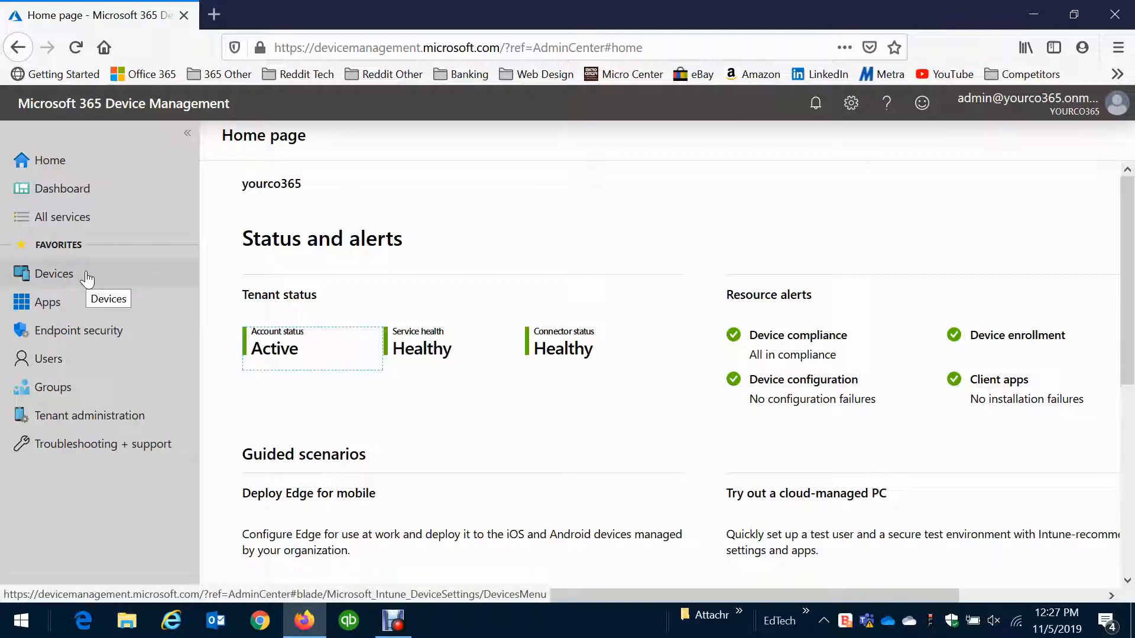
Create a new configuration profile from Devices, with Windows 10 and later as the platform
click(53, 273)
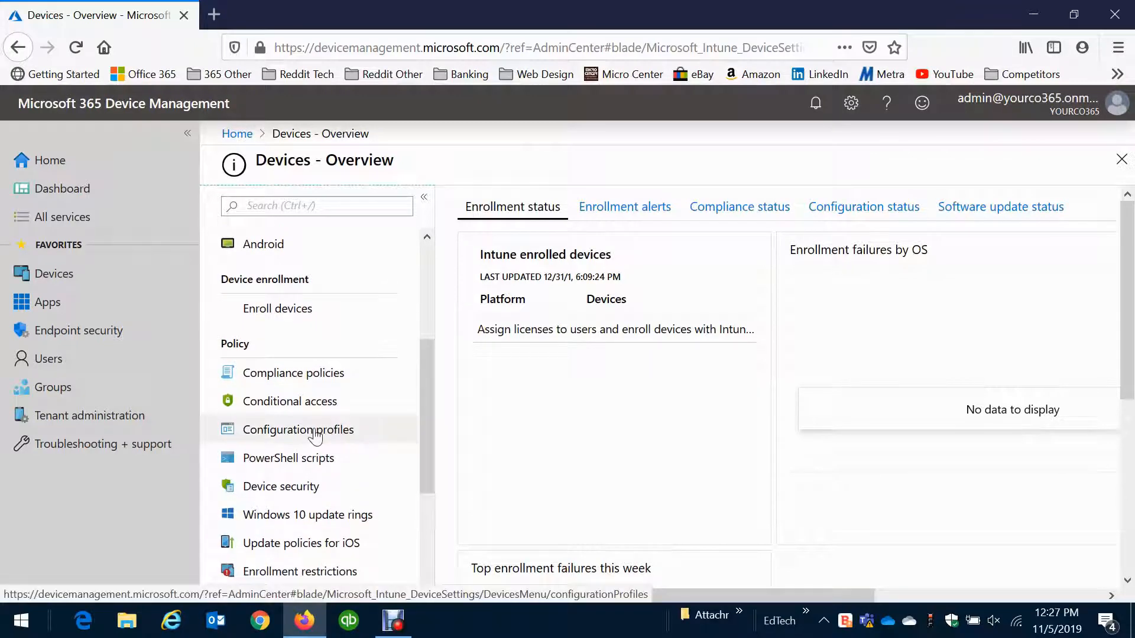
click(298, 429)
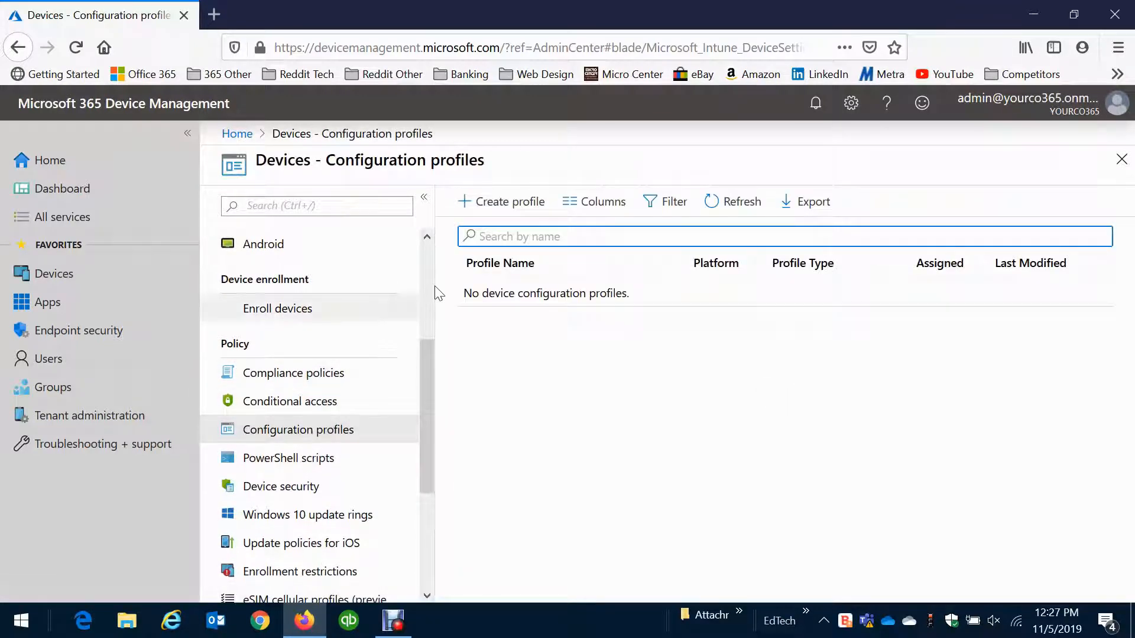
click(502, 201)
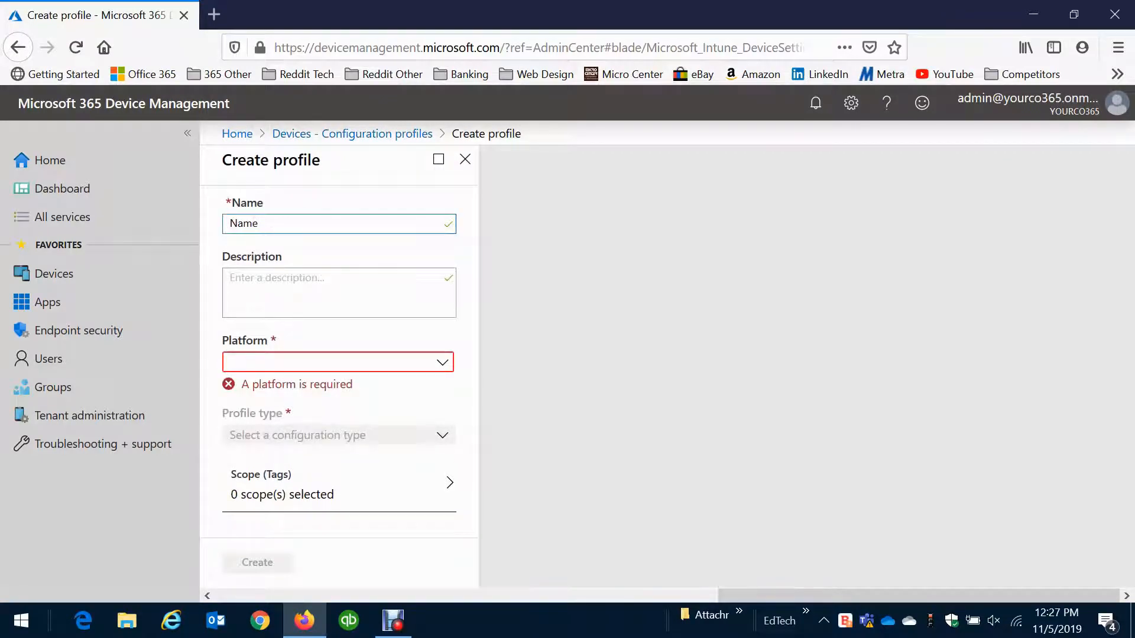
click(338, 362)
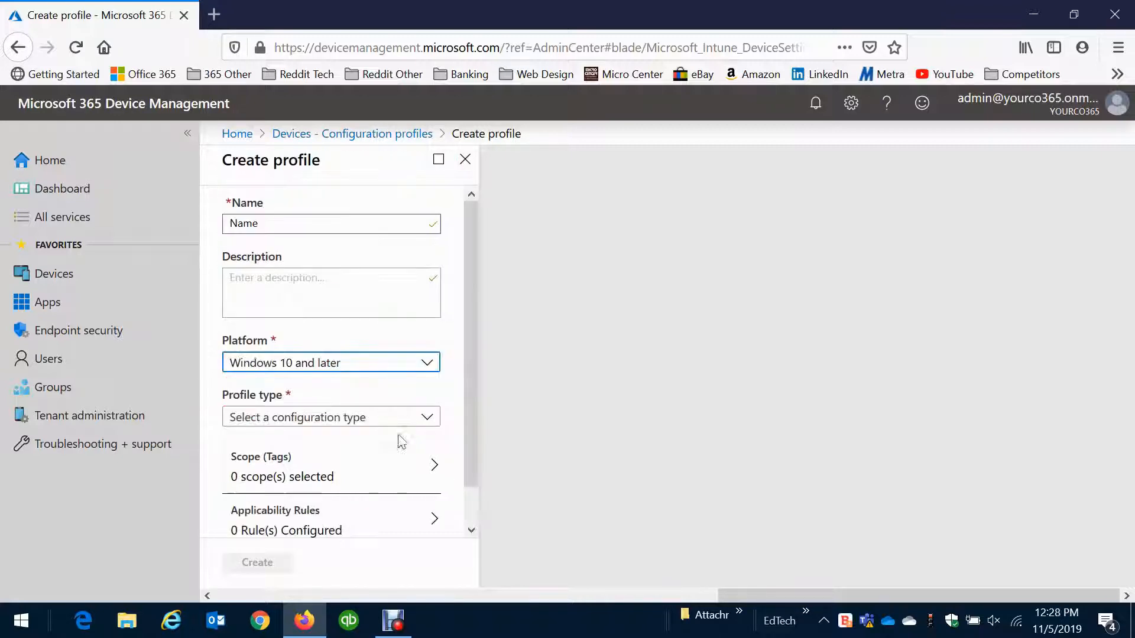
Browse the profile types, then leave the profile for Endpoint security, triggering the discard warning
click(331, 417)
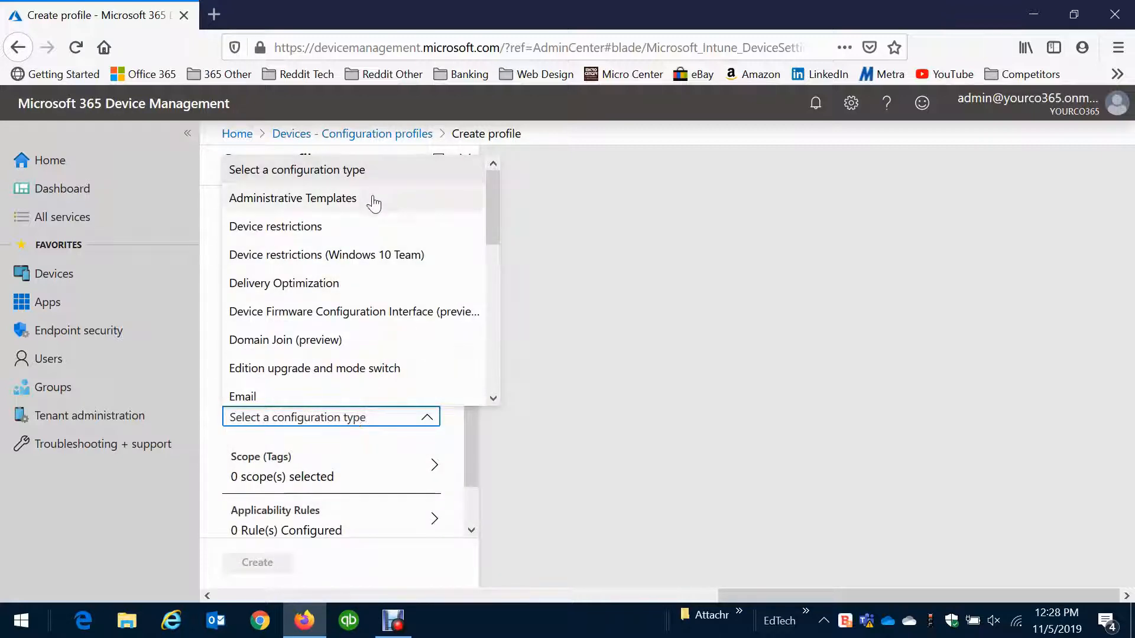
mouse_move(335, 226)
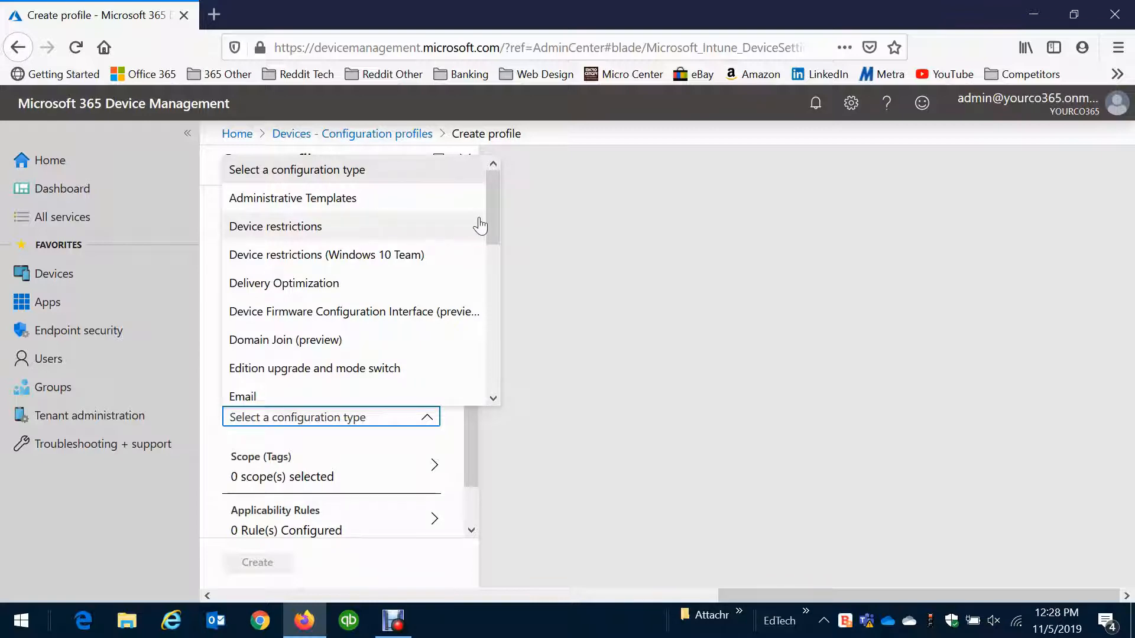
scroll(down, 3)
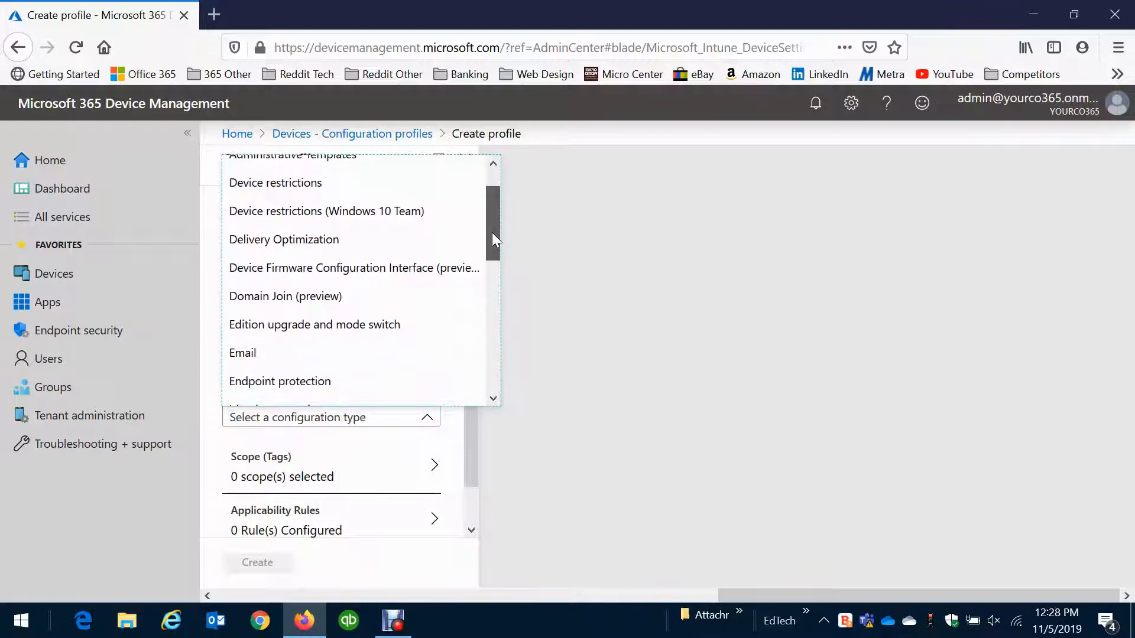
scroll(down, 3)
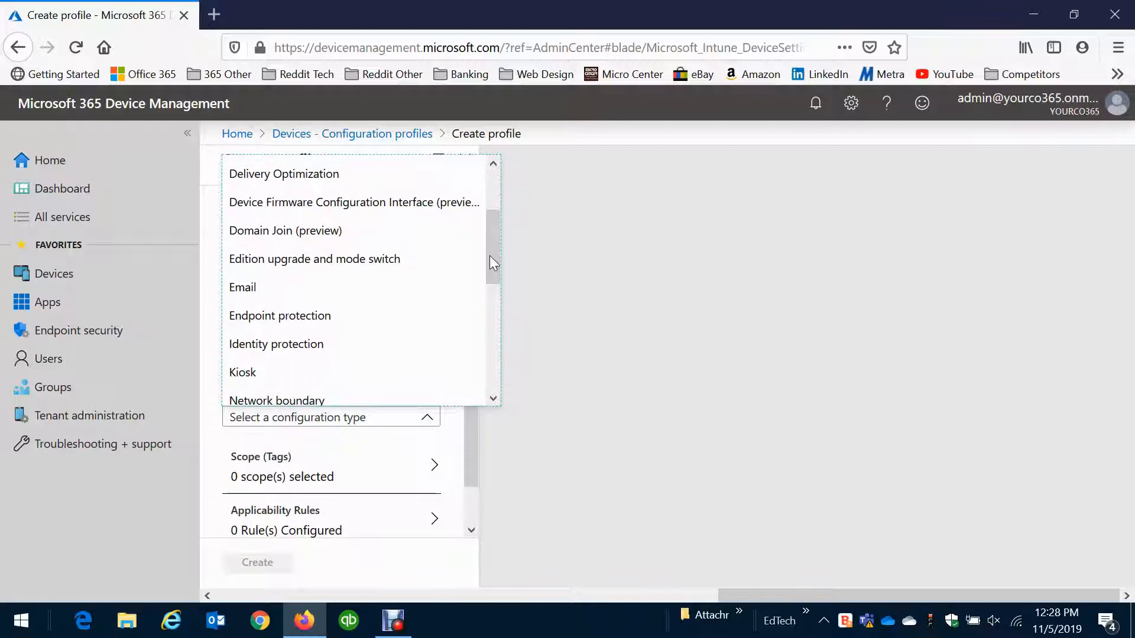
mouse_move(300, 230)
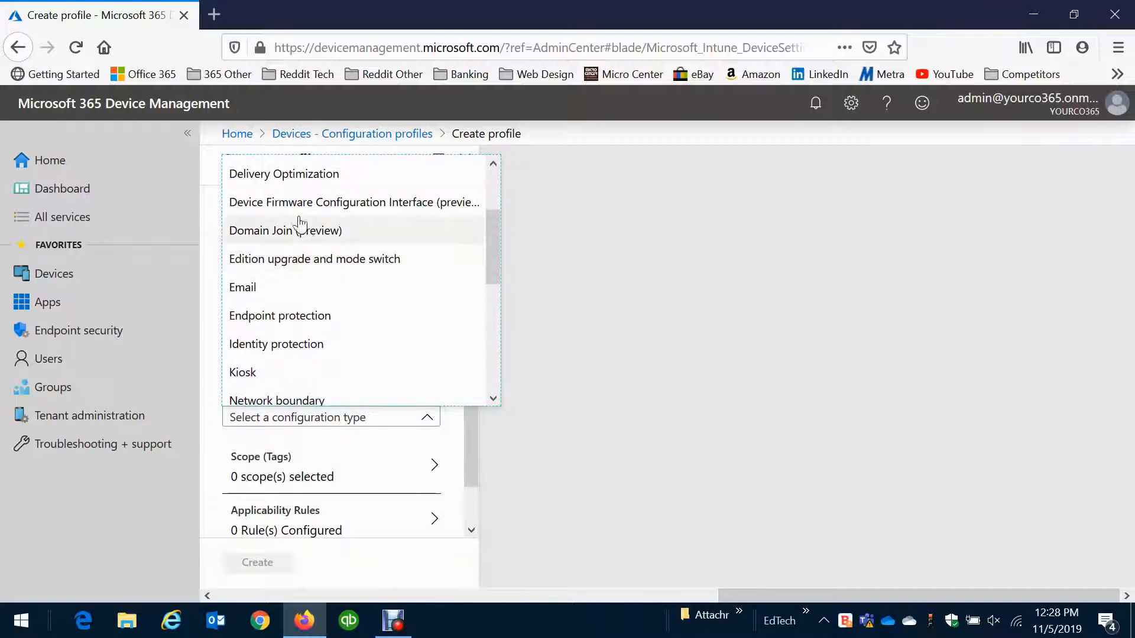
mouse_move(304, 258)
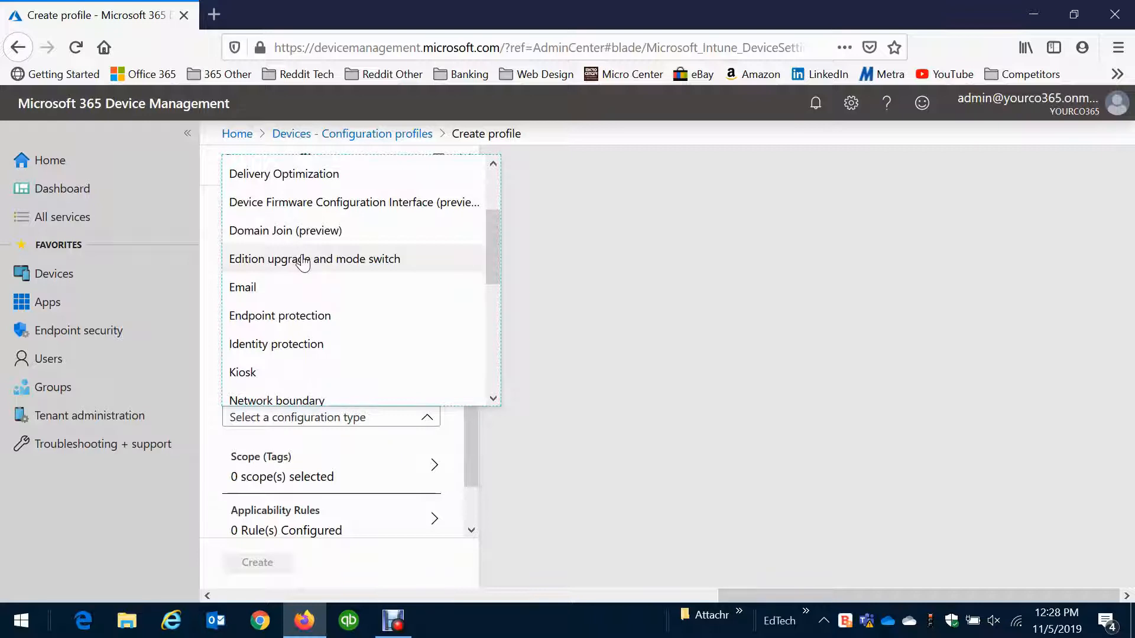
mouse_move(277, 288)
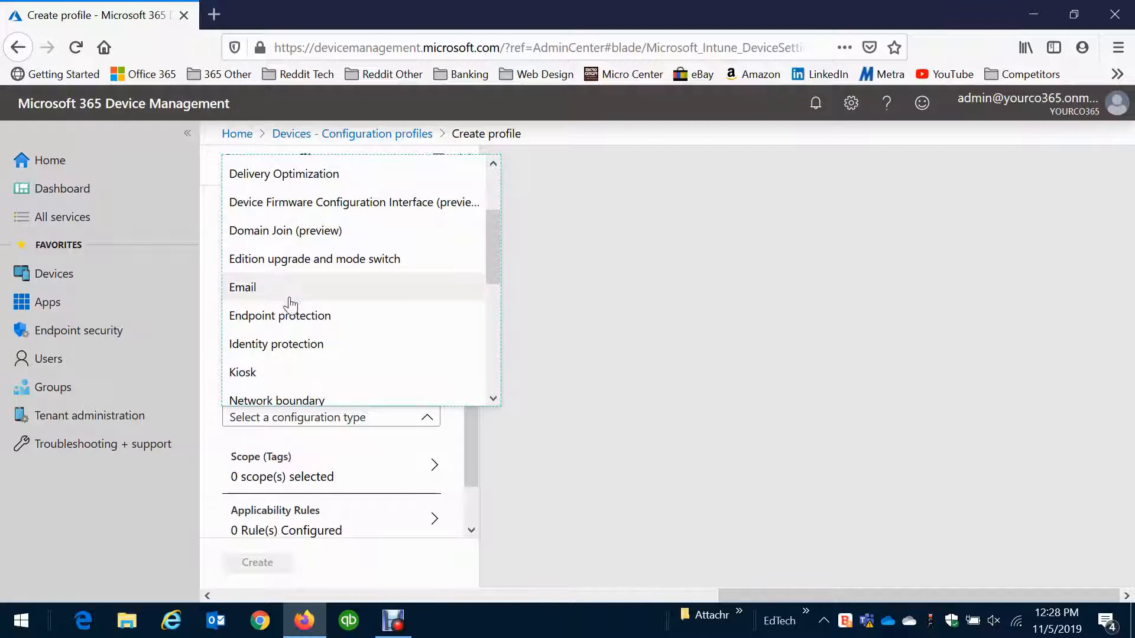
mouse_move(295, 315)
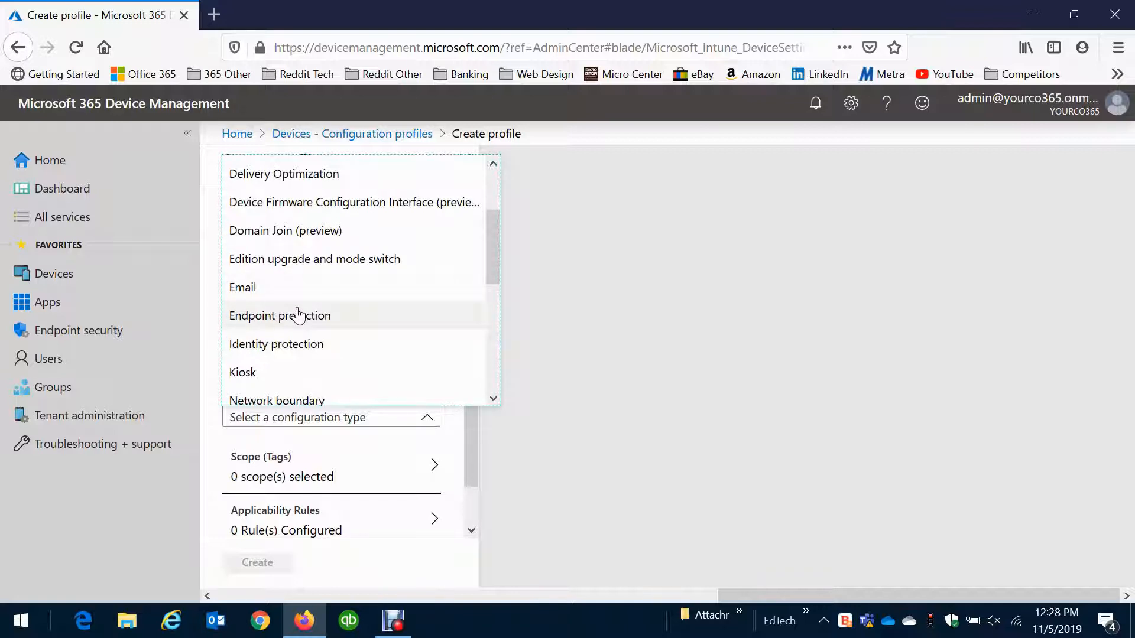
scroll(down, 3)
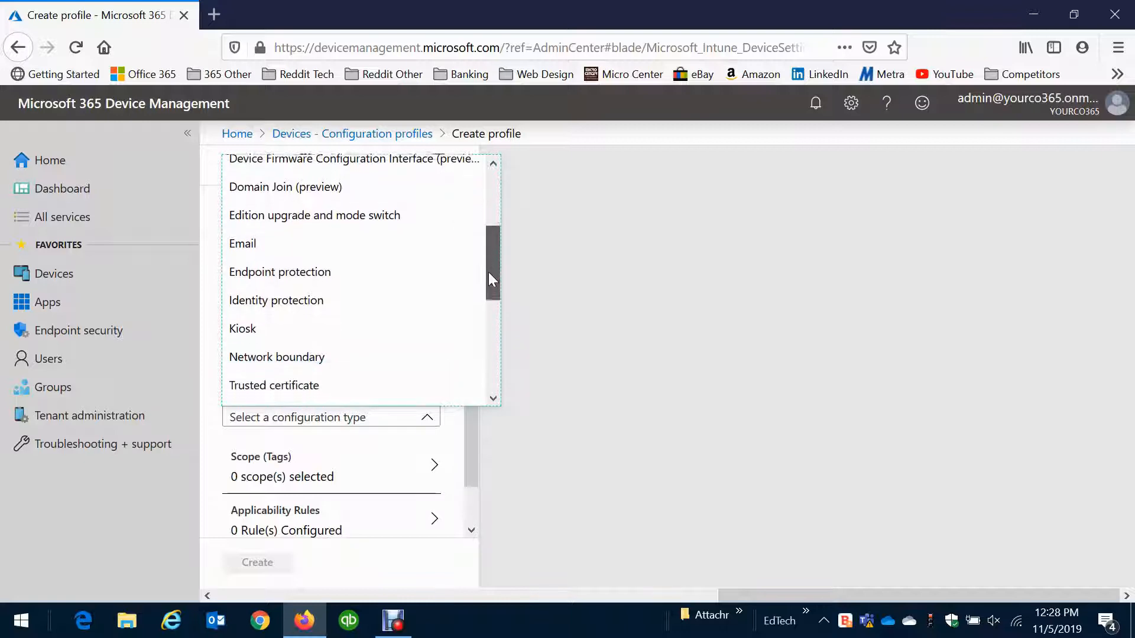
scroll(down, 3)
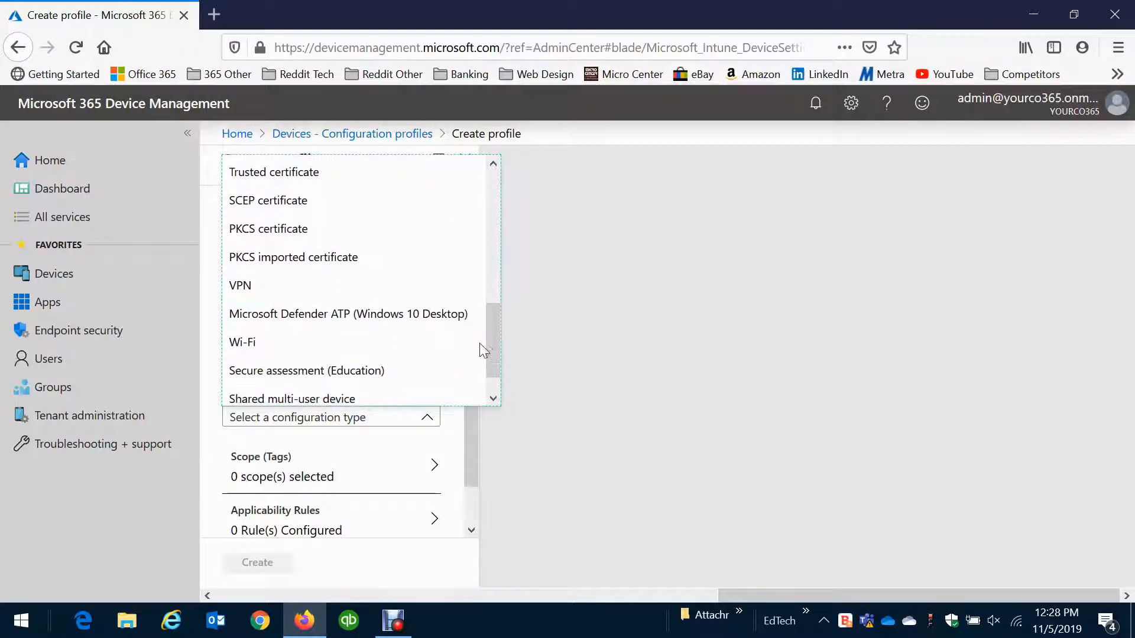
mouse_move(311, 313)
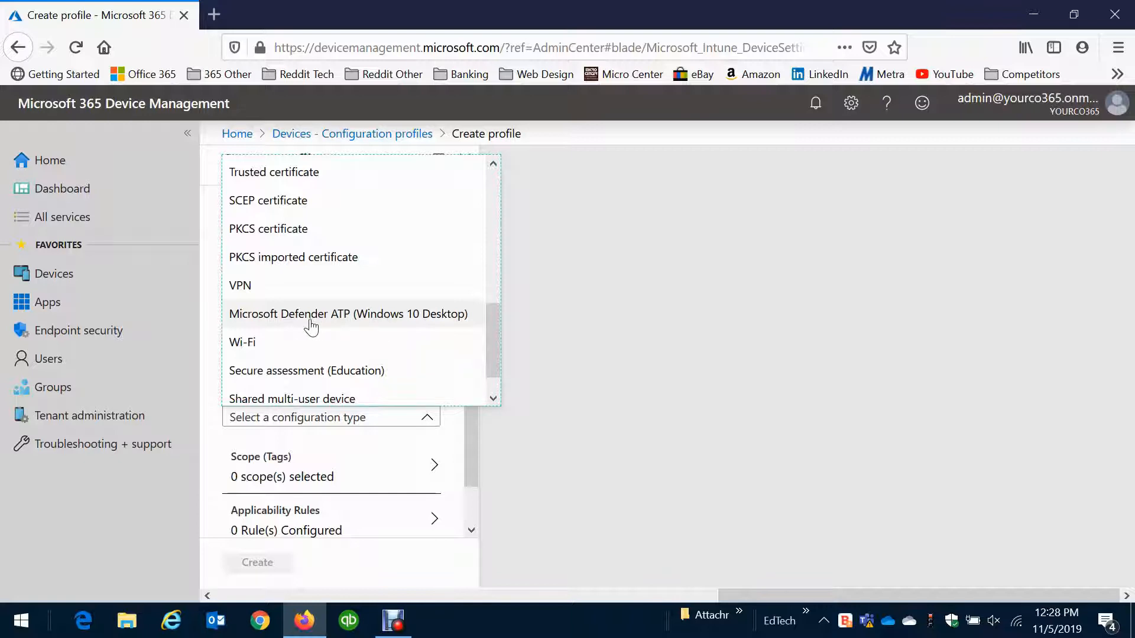
mouse_move(343, 323)
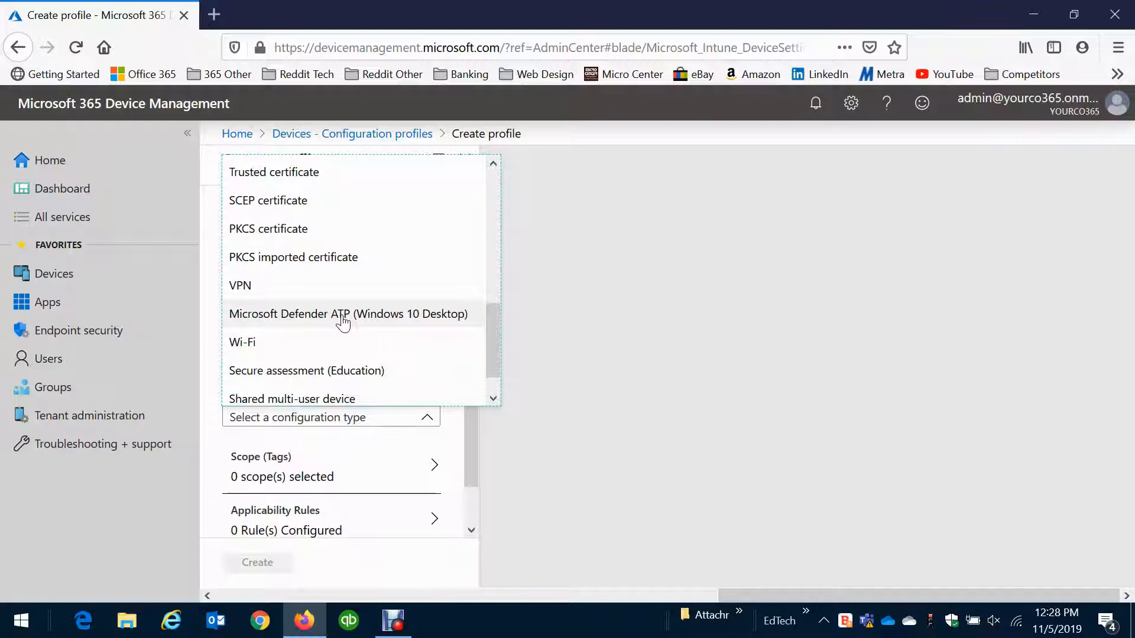
click(78, 330)
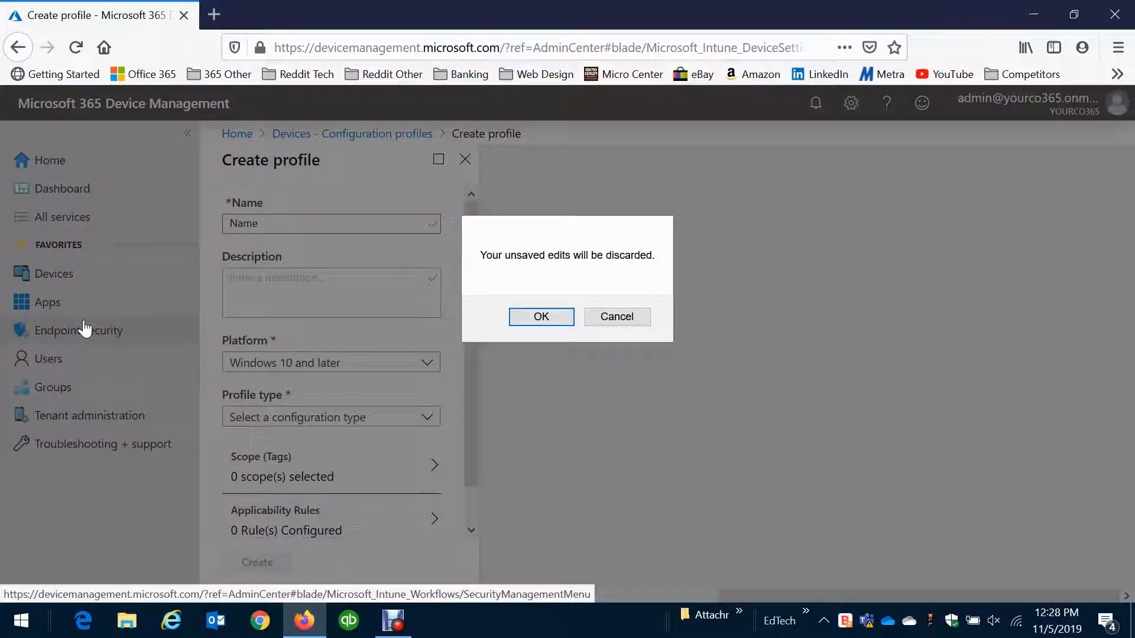
Confirm the unsaved-edits prompt with OK to reach the Endpoint security overview
click(541, 317)
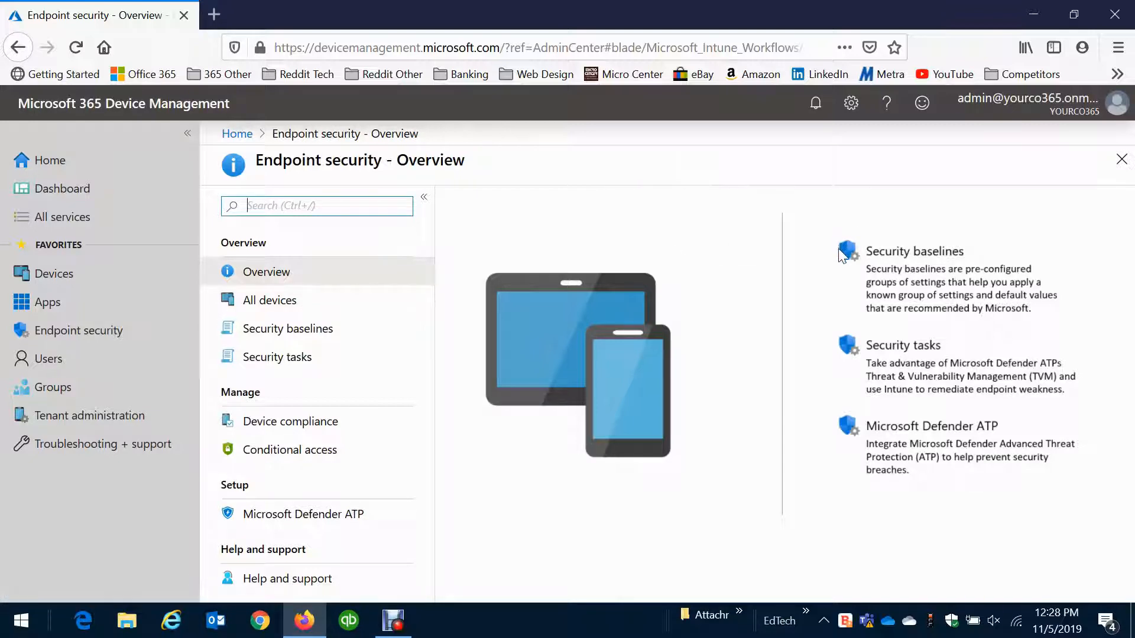
mouse_move(942, 255)
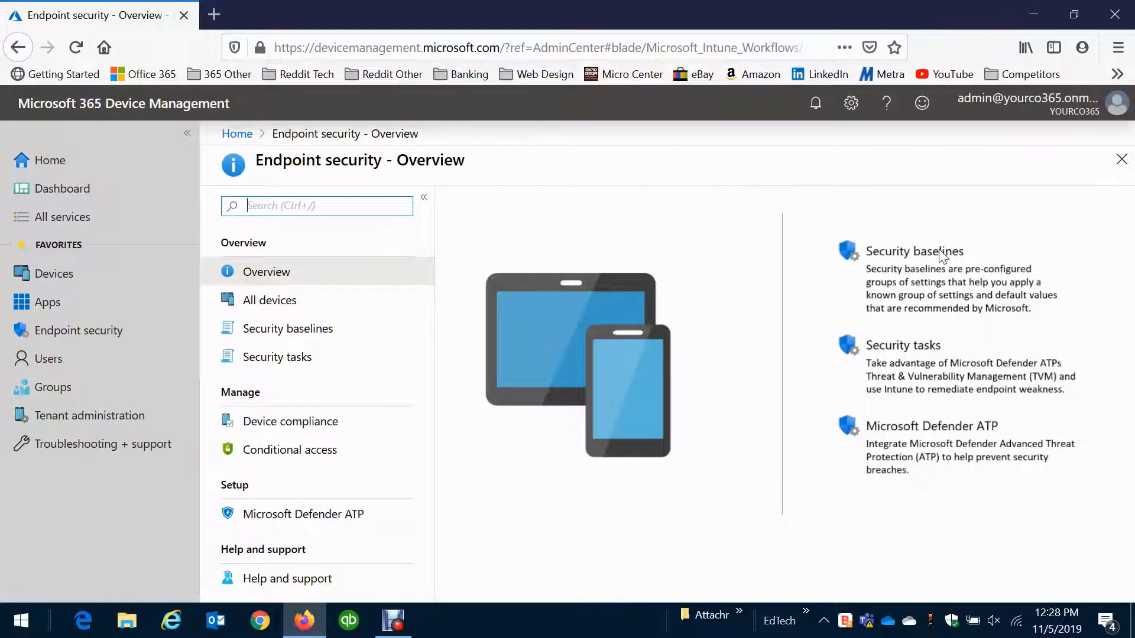
mouse_move(937, 322)
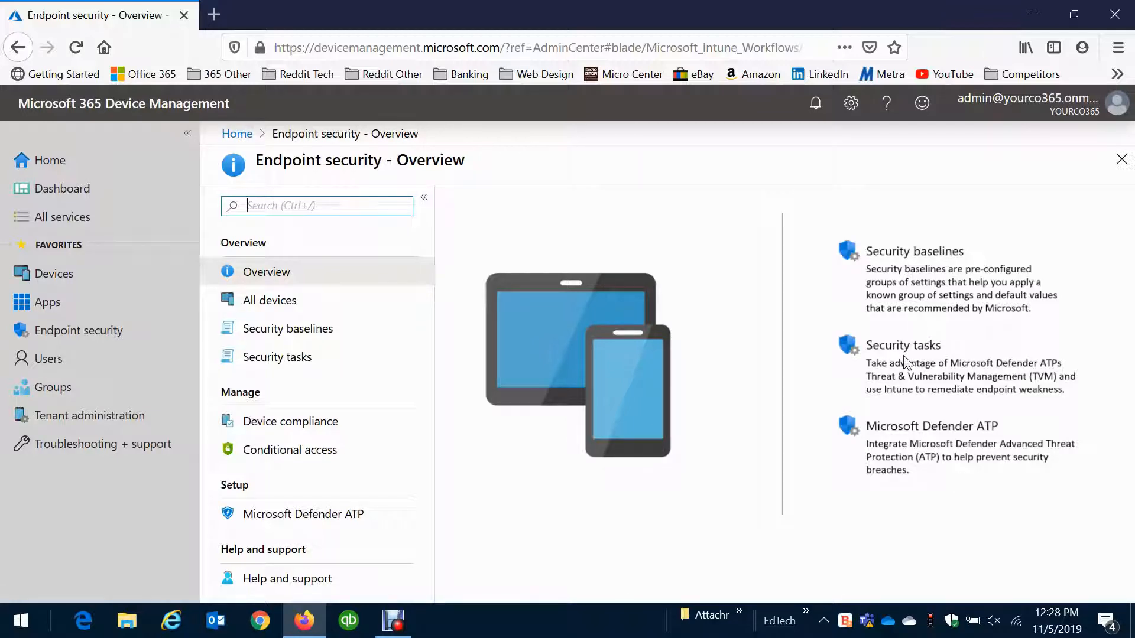
mouse_move(864, 422)
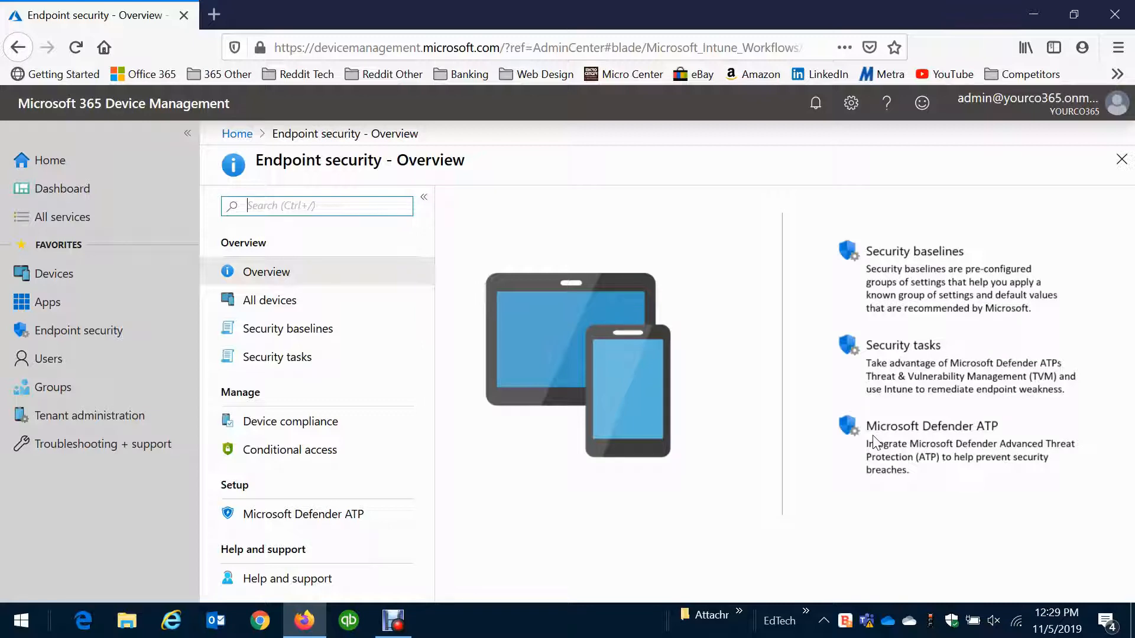
mouse_move(845, 444)
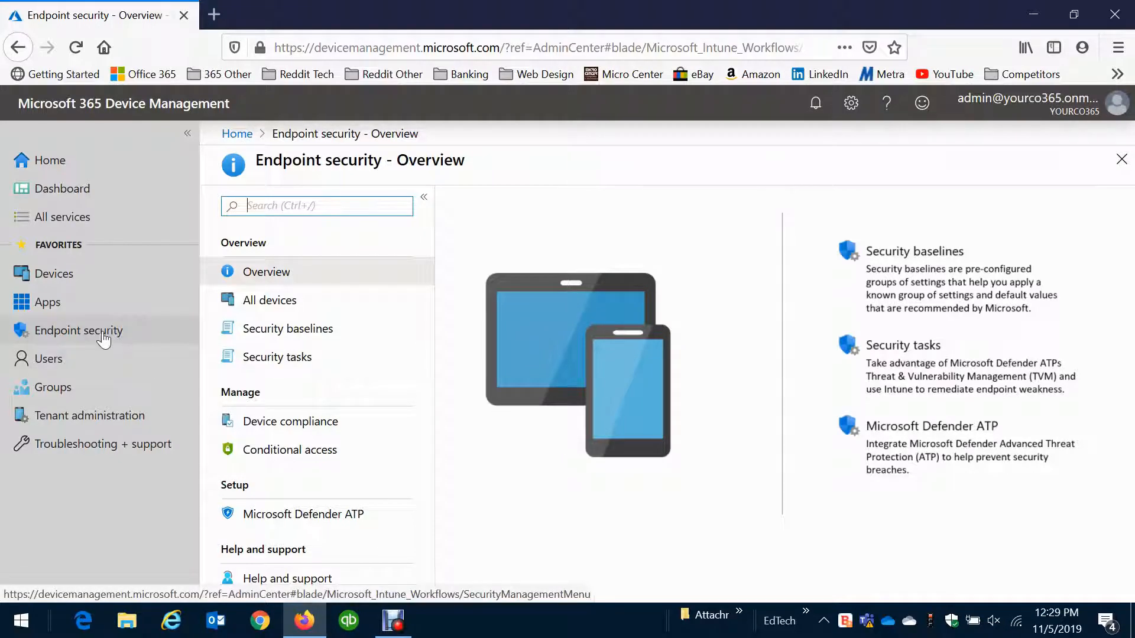
Open Users to show the All users list of Azure Active Directory accounts
click(49, 358)
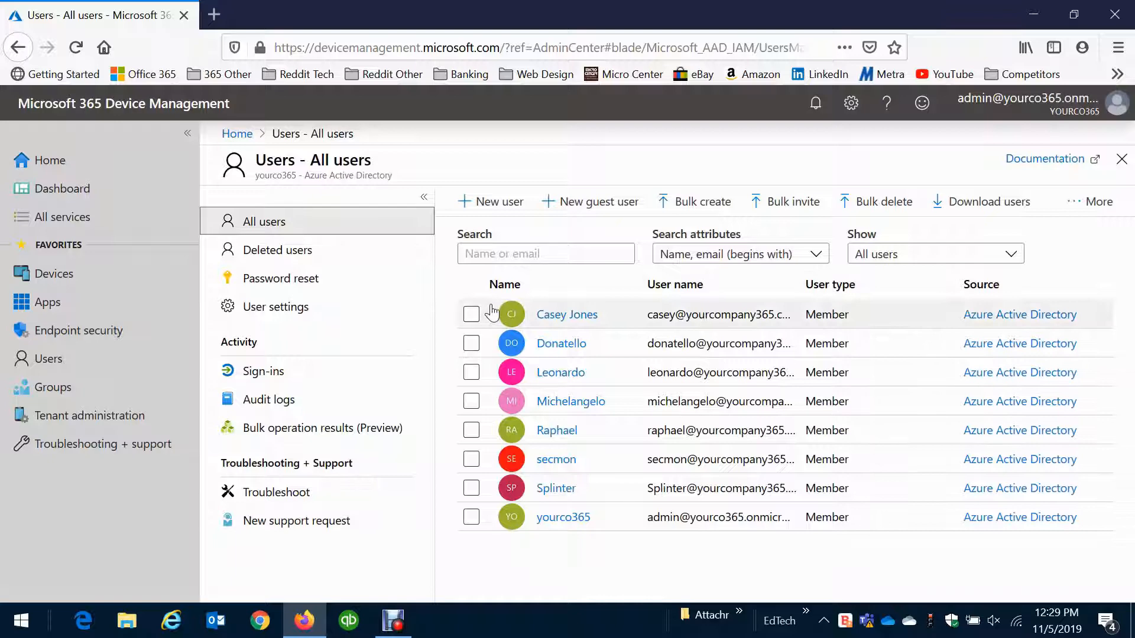
mouse_move(523, 526)
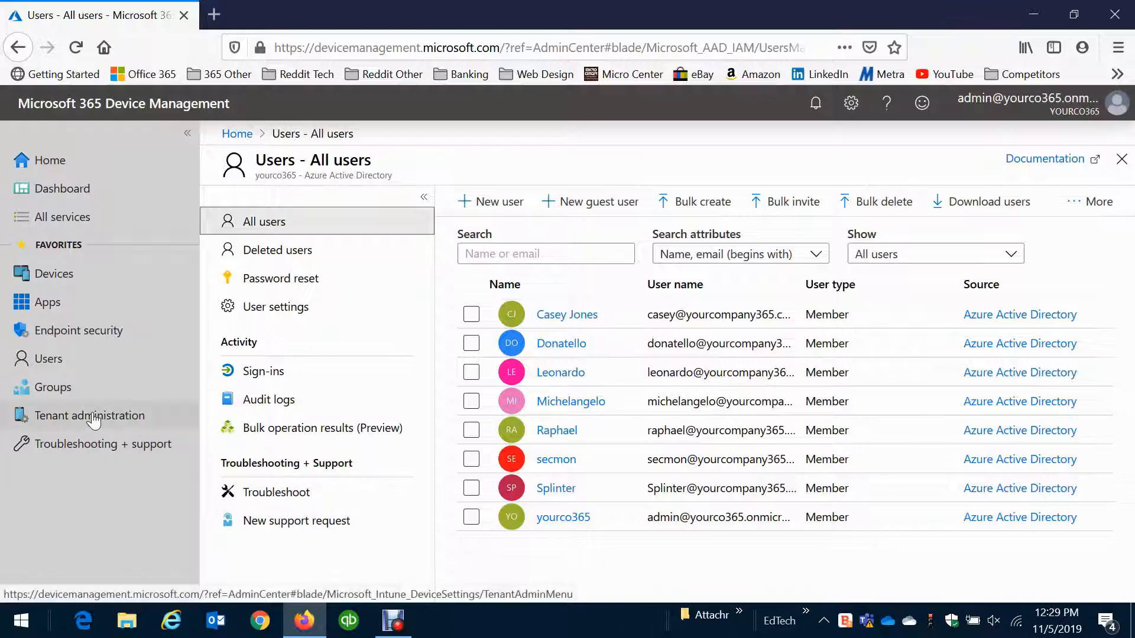
Open Tenant administration's Branding and customization page under End user experiences
click(90, 415)
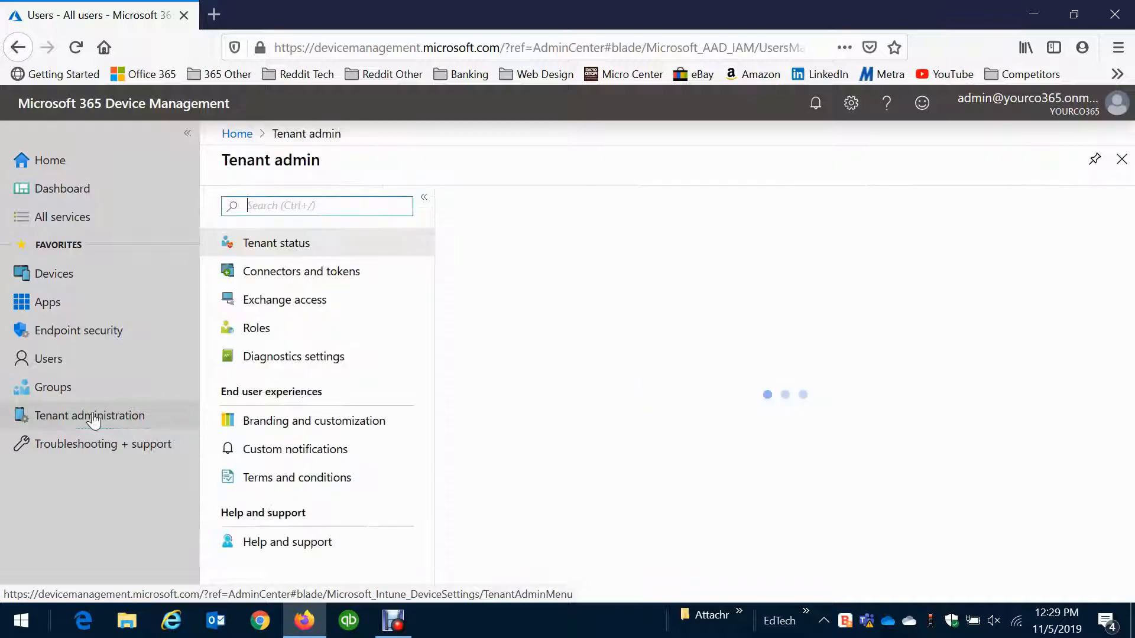
click(276, 242)
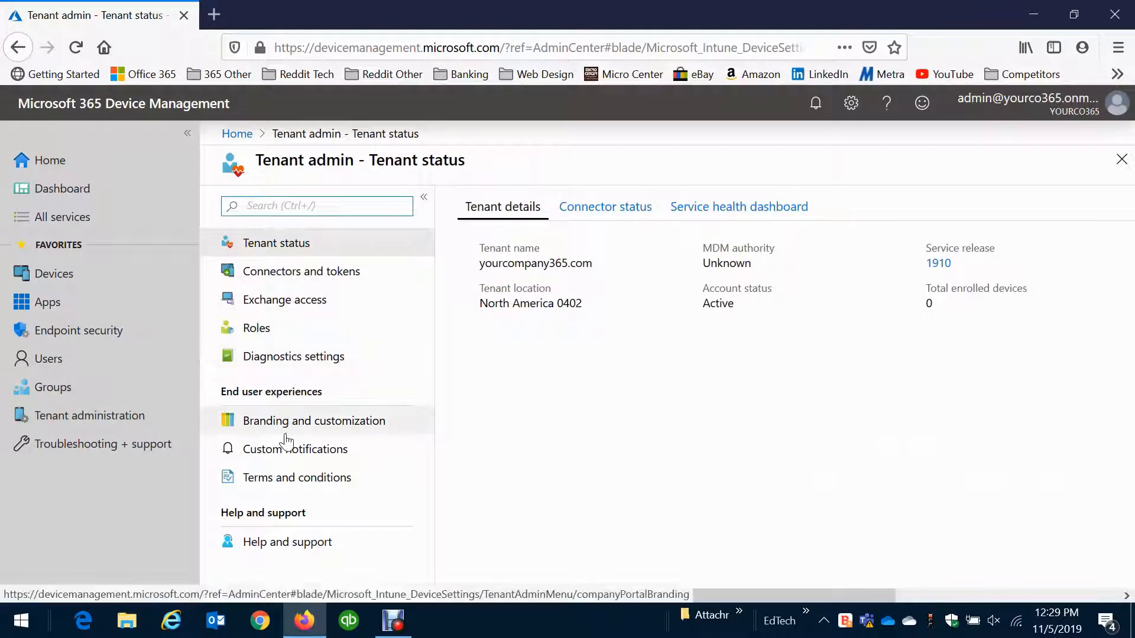
click(314, 420)
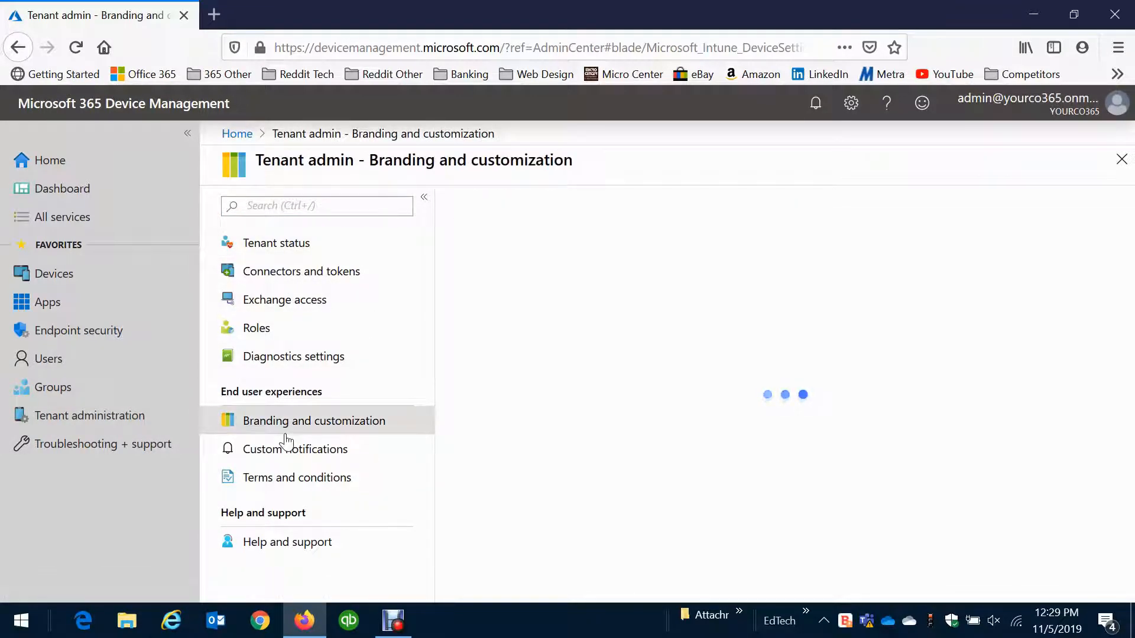
click(313, 420)
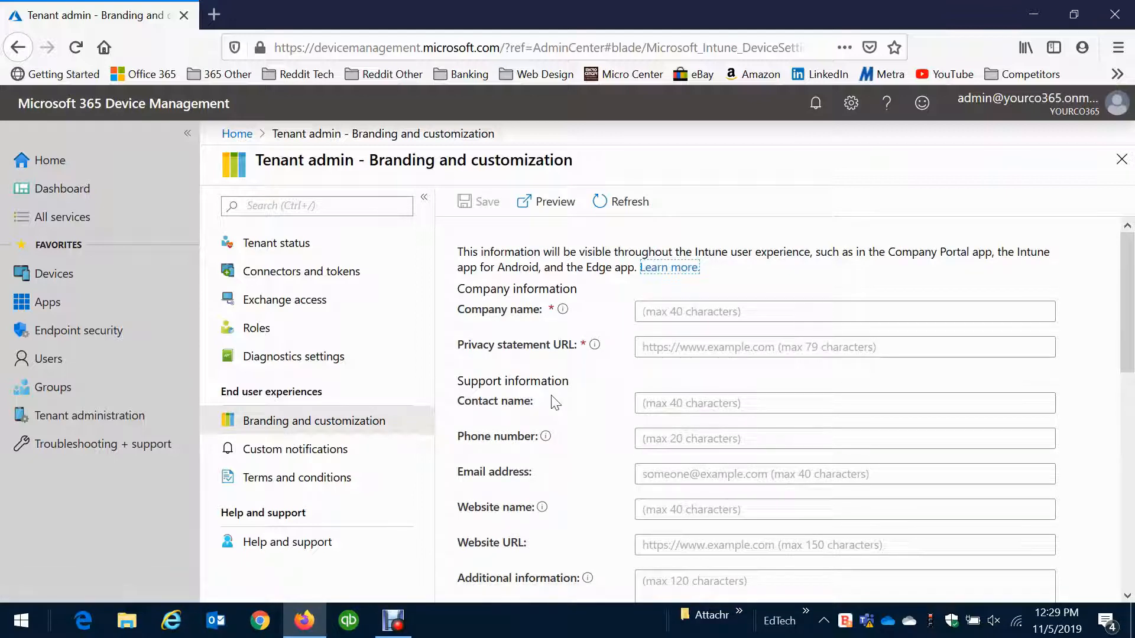
mouse_move(619, 458)
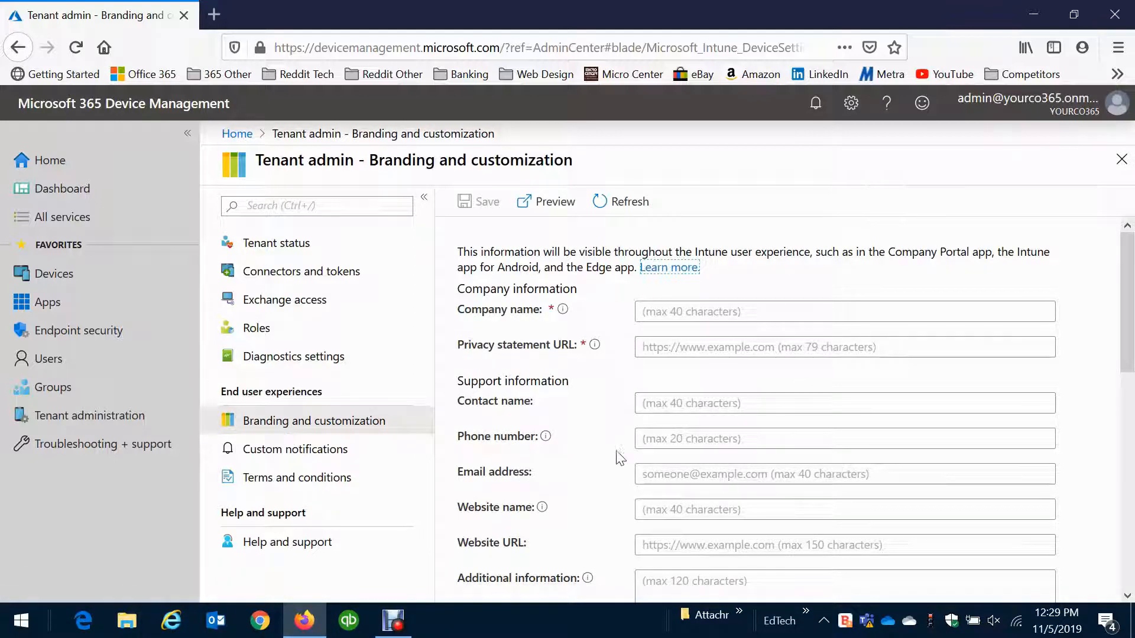